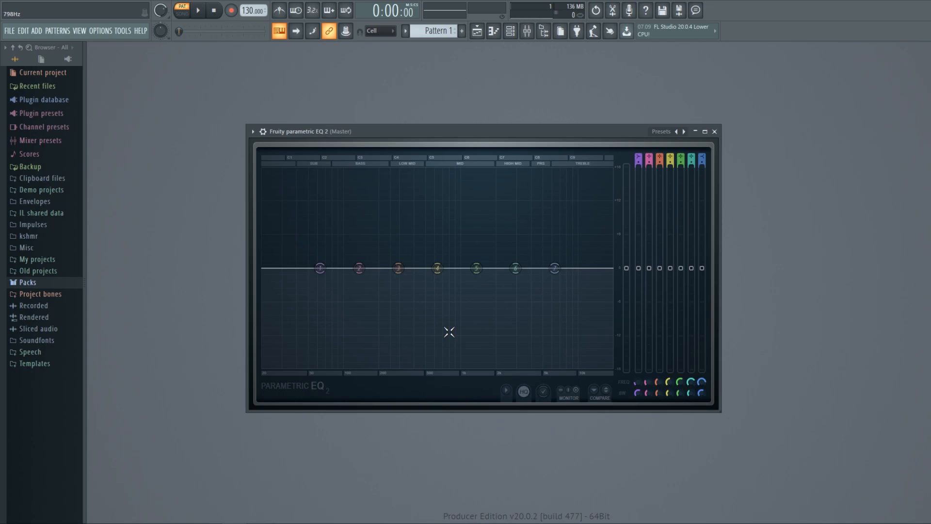
mouse_move(447, 329)
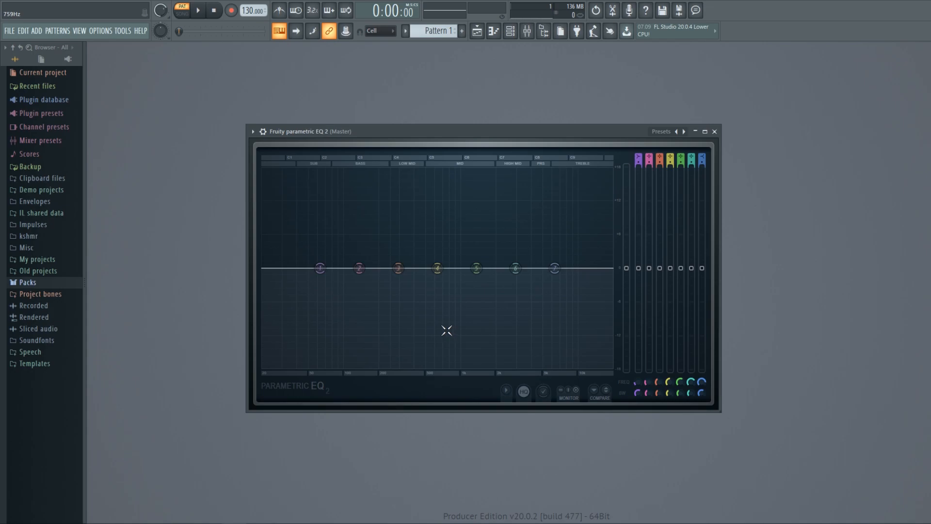
mouse_move(281, 356)
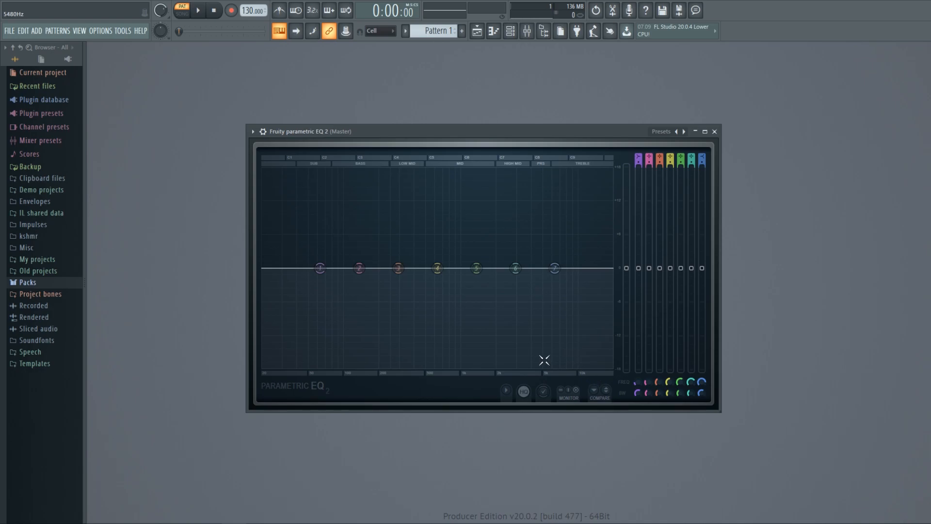
mouse_move(434, 323)
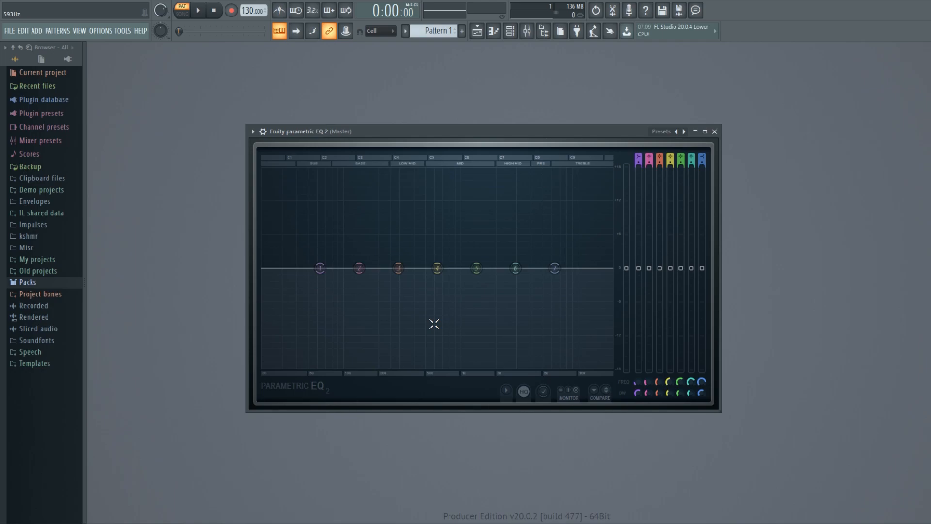
mouse_move(337, 289)
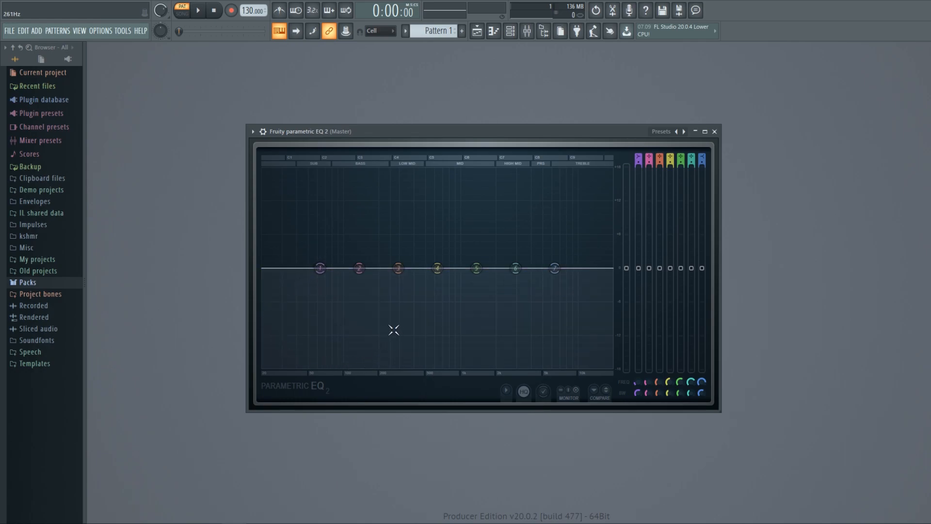
mouse_move(388, 350)
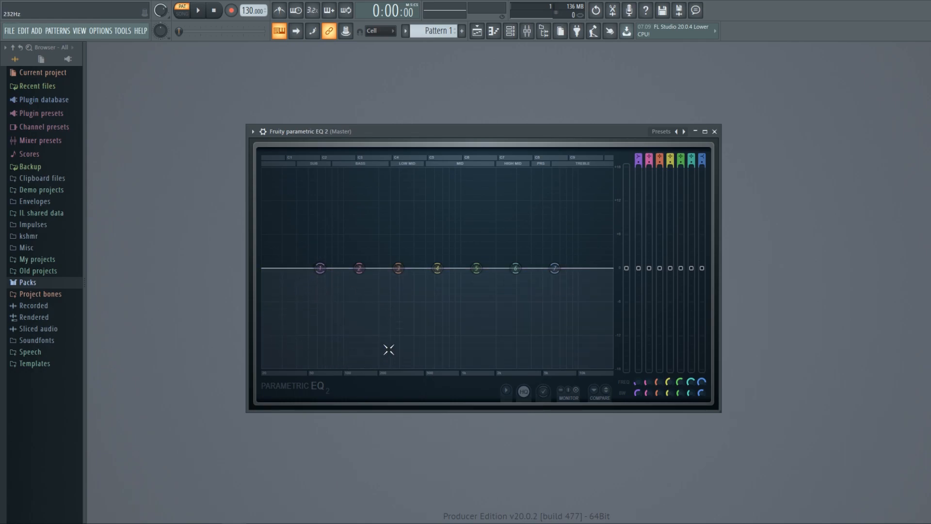
mouse_move(445, 340)
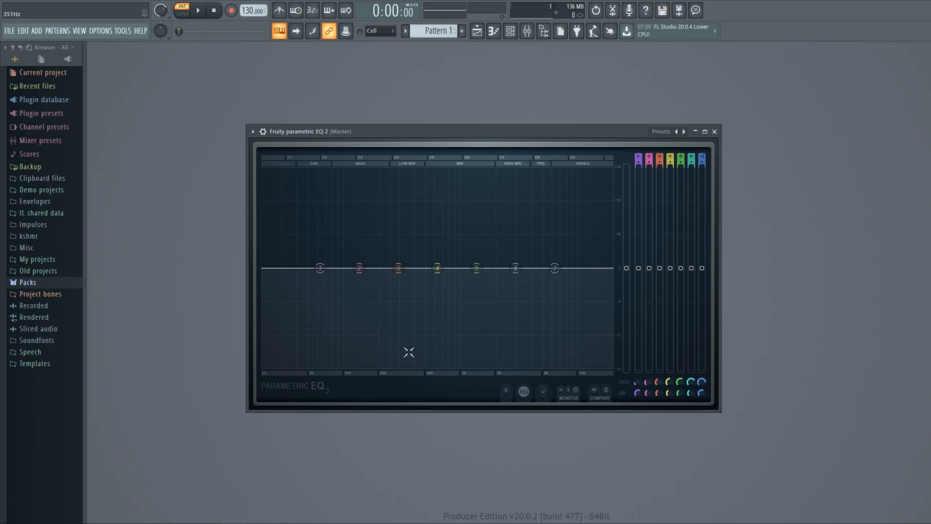
mouse_move(416, 341)
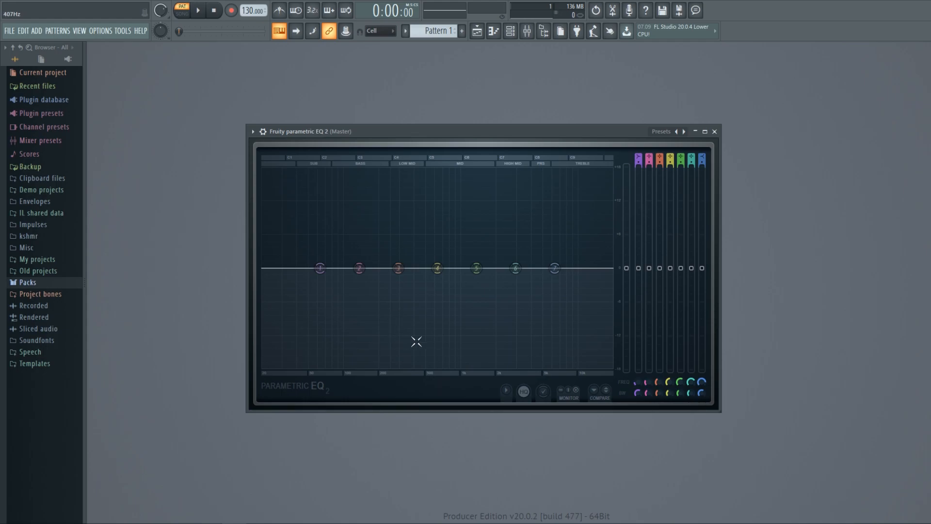
mouse_move(555, 332)
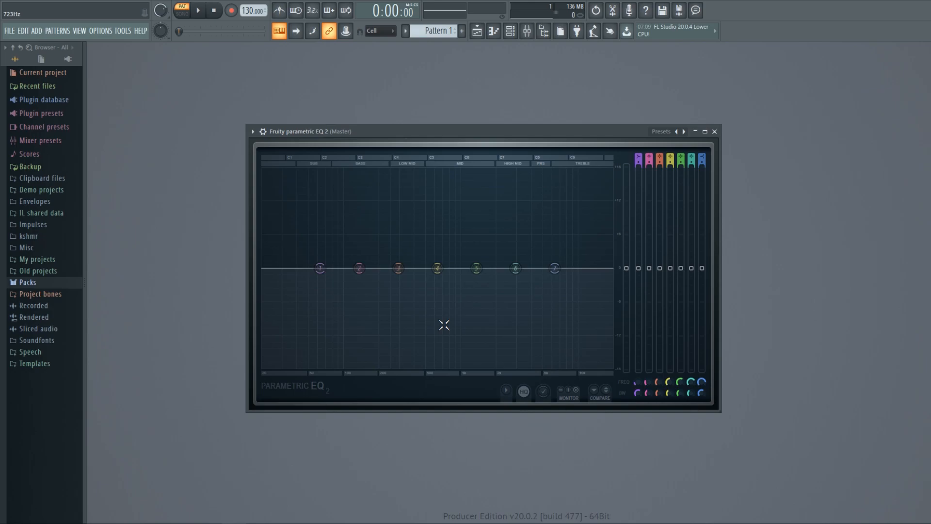
Briefly audition the piano, boost band 3 near 300 Hz, then pull it into a deep cut around 283 Hz.
left_click(197, 9)
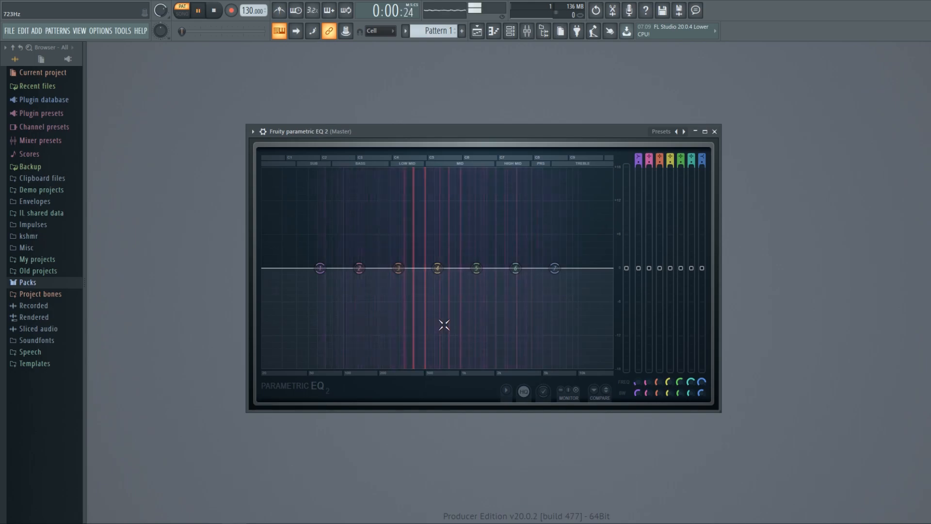
left_click(213, 9)
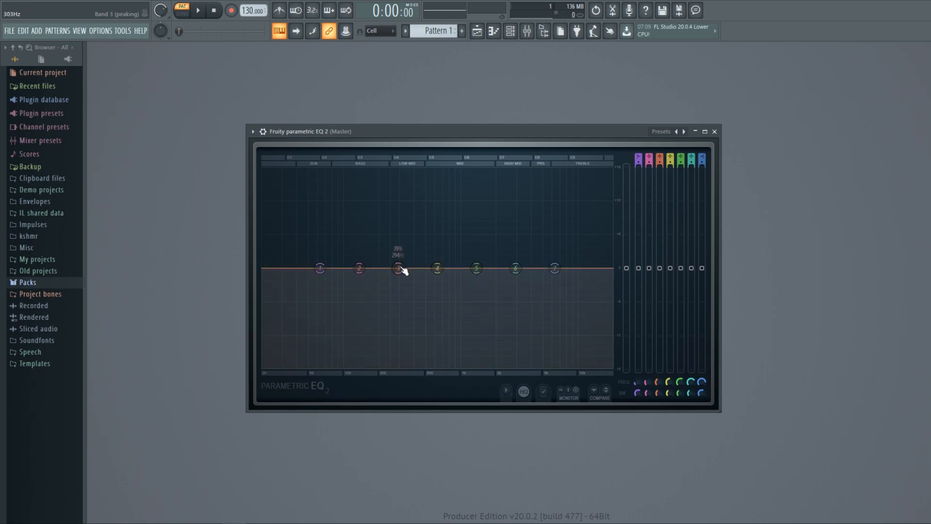
left_click_drag(396, 268, 397, 223)
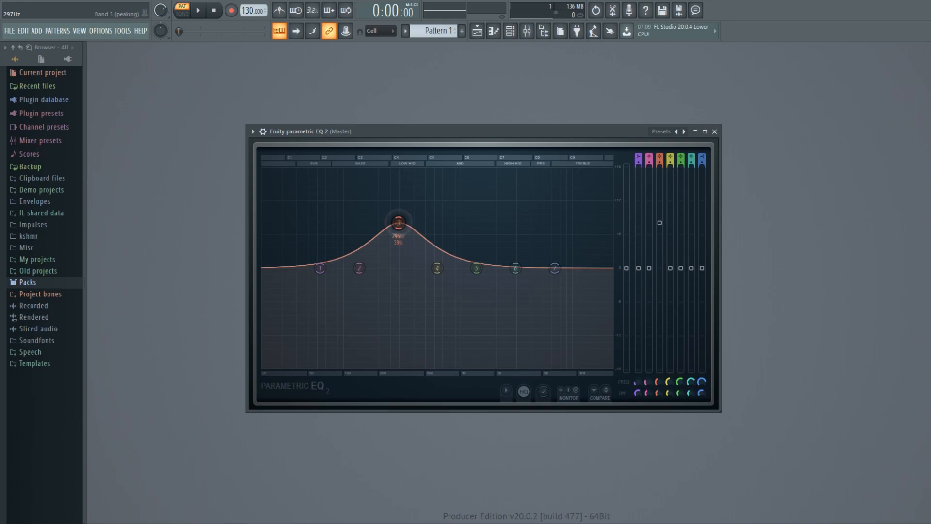
left_click_drag(398, 222, 397, 321)
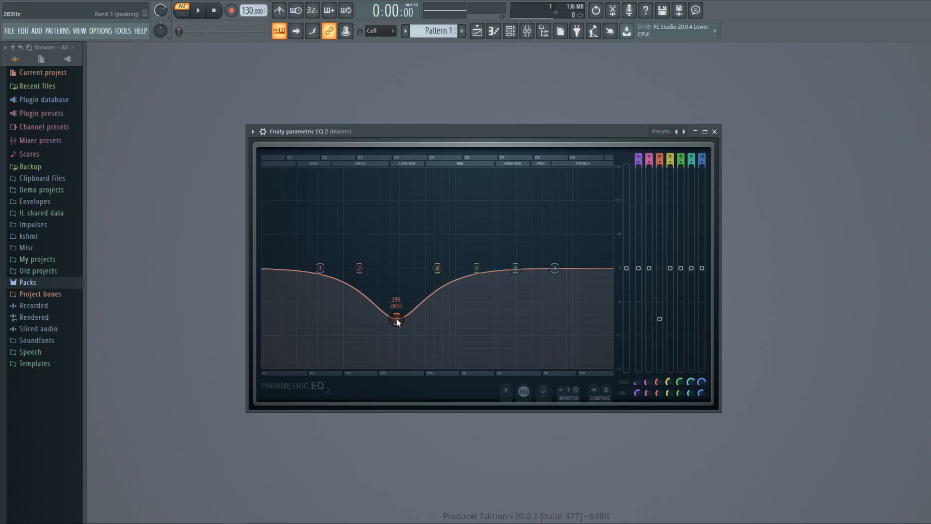
Switch band 3 to High pass near 323 Hz and widen it so the lows roll off without a resonant bump.
right_click(397, 316)
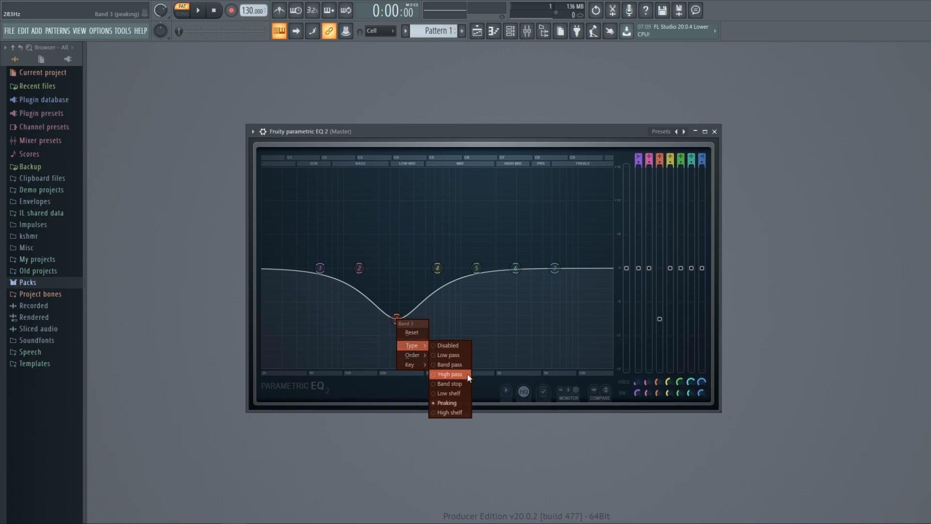
left_click(449, 374)
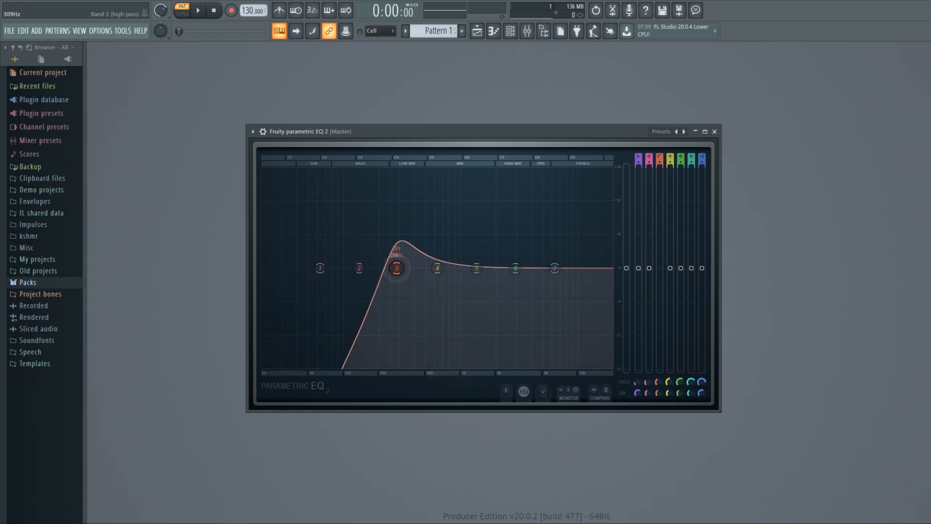
left_click_drag(396, 269, 401, 268)
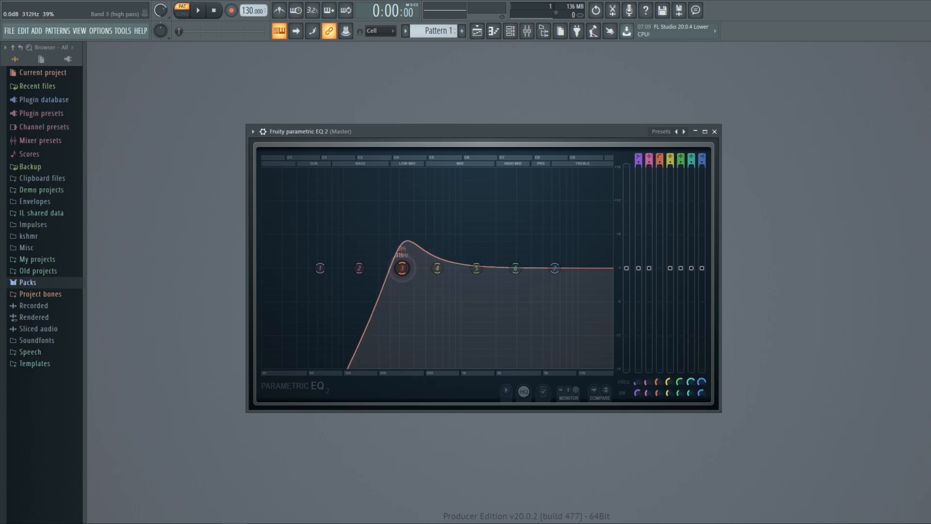
left_click_drag(401, 268, 405, 271)
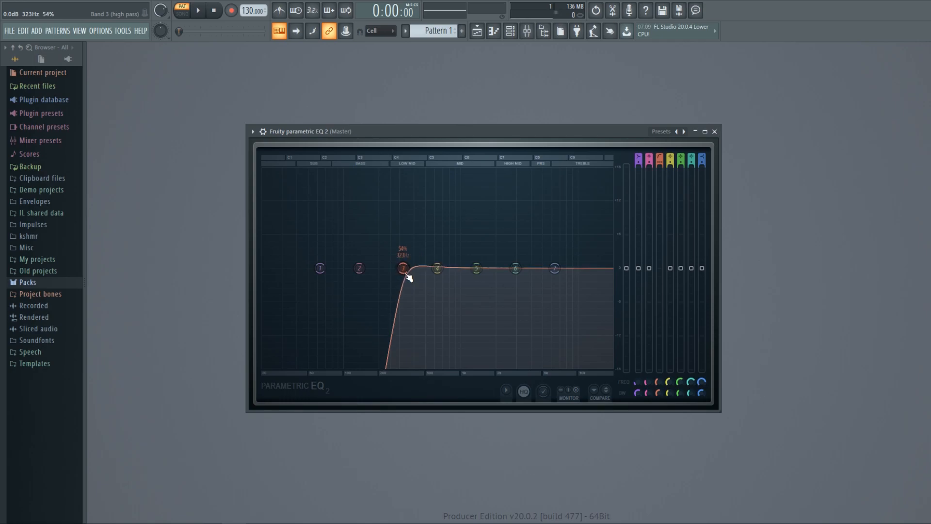
Return band 3 to a softened peaking cut, then Reset it so the EQ curve is flat.
right_click(403, 267)
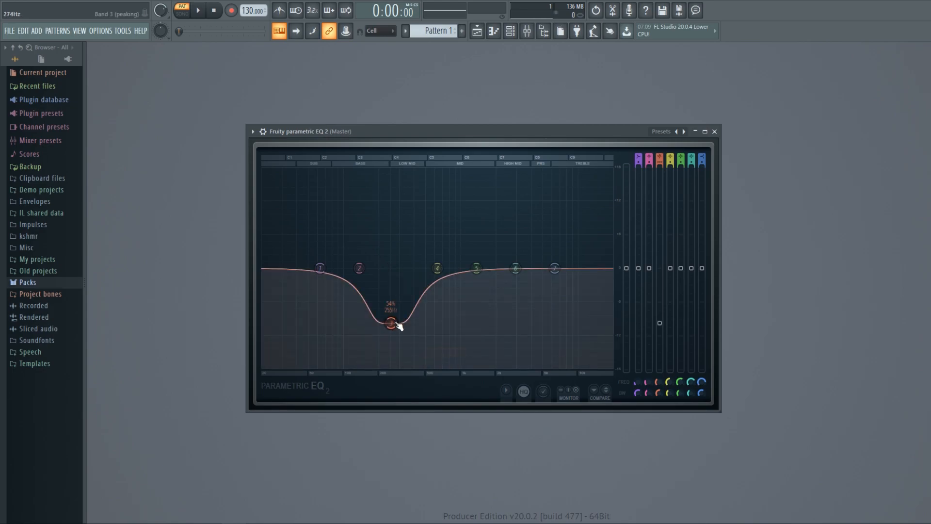
left_click_drag(388, 322, 393, 309)
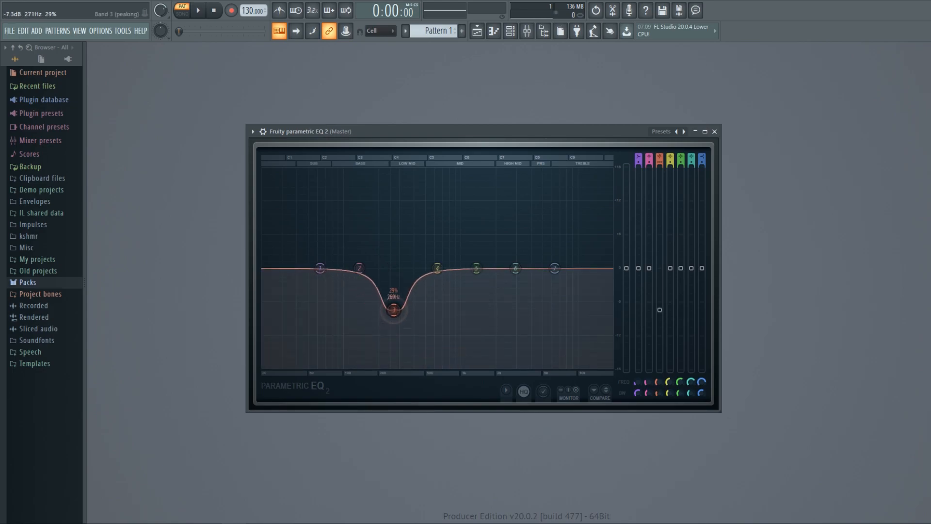
right_click(394, 269)
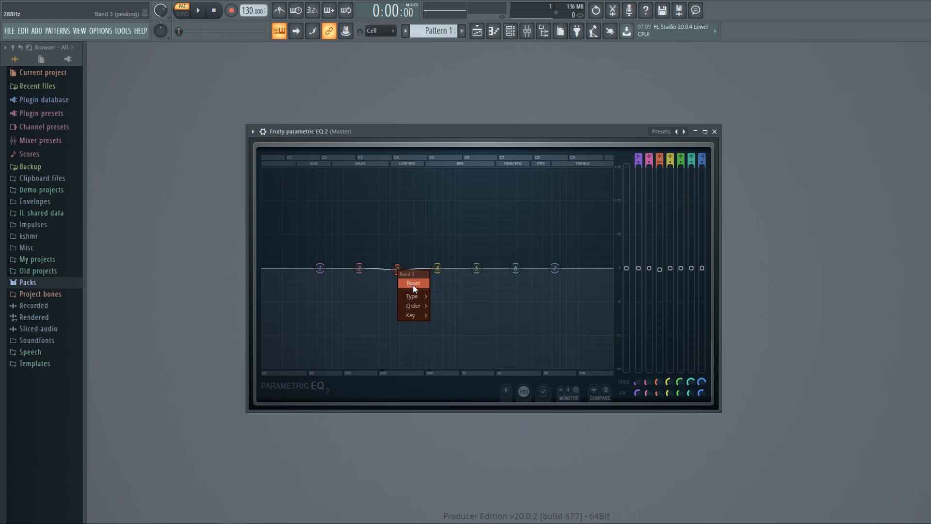
left_click(413, 282)
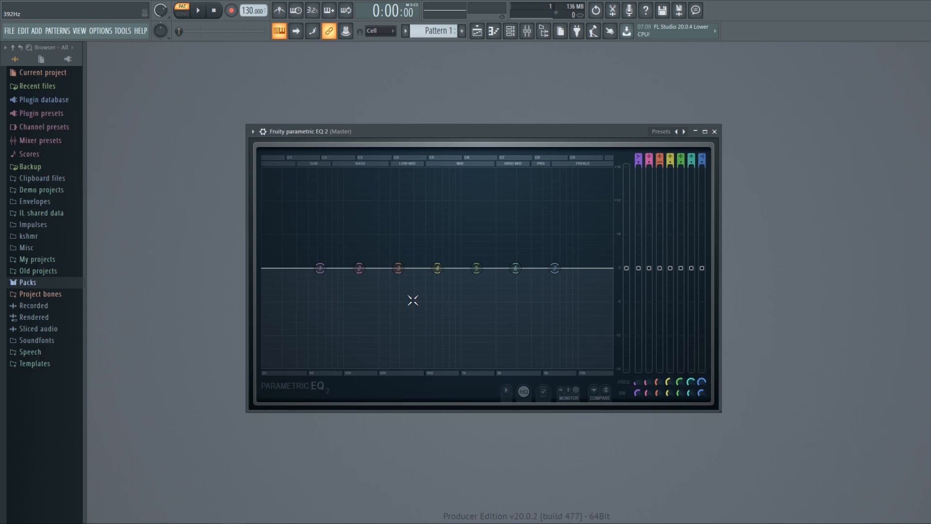
With the piano playing, nudge band 4 and turn band 1 into a high-pass, sweeping its cutoff into place.
left_click(197, 10)
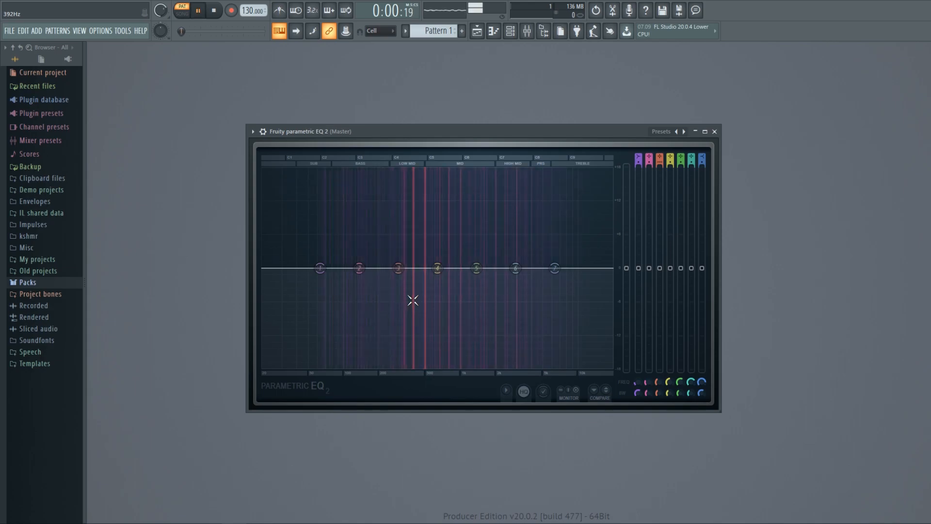
left_click_drag(397, 268, 420, 338)
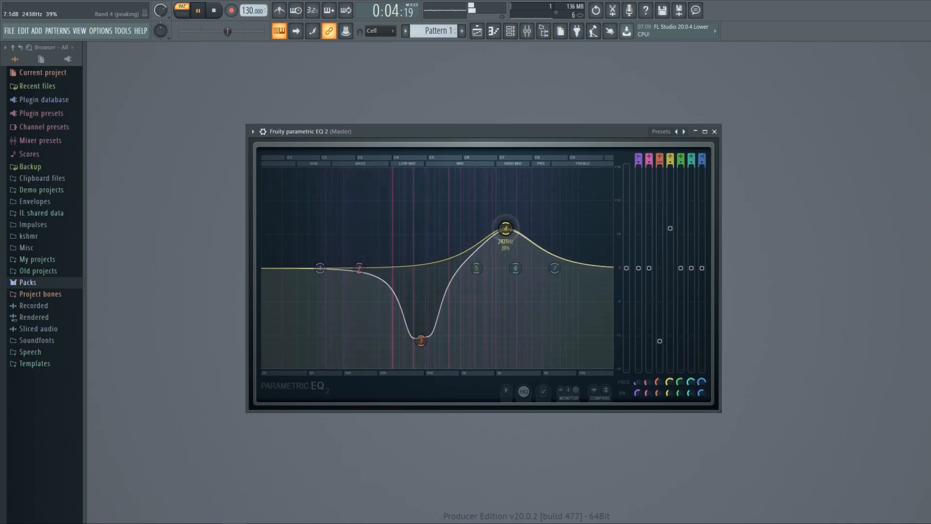
right_click(319, 268)
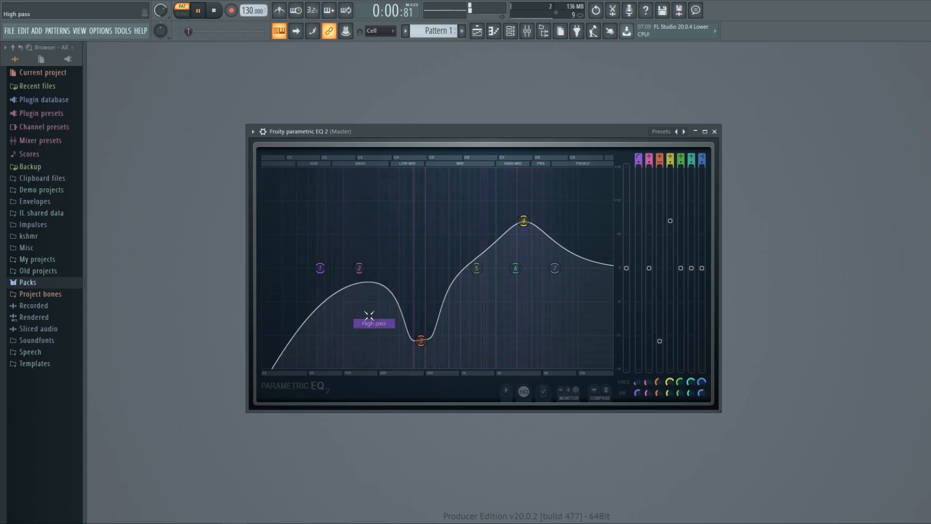
left_click_drag(319, 268, 434, 268)
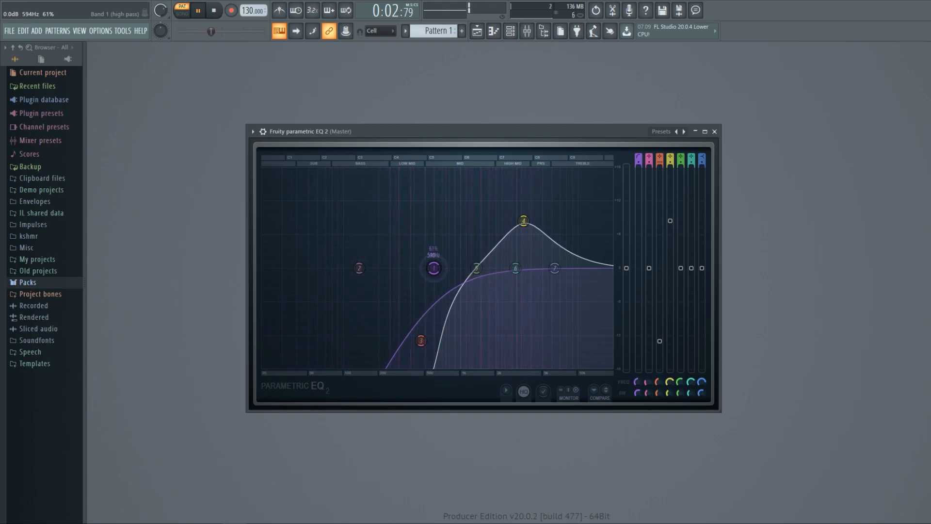
left_click_drag(432, 267, 523, 268)
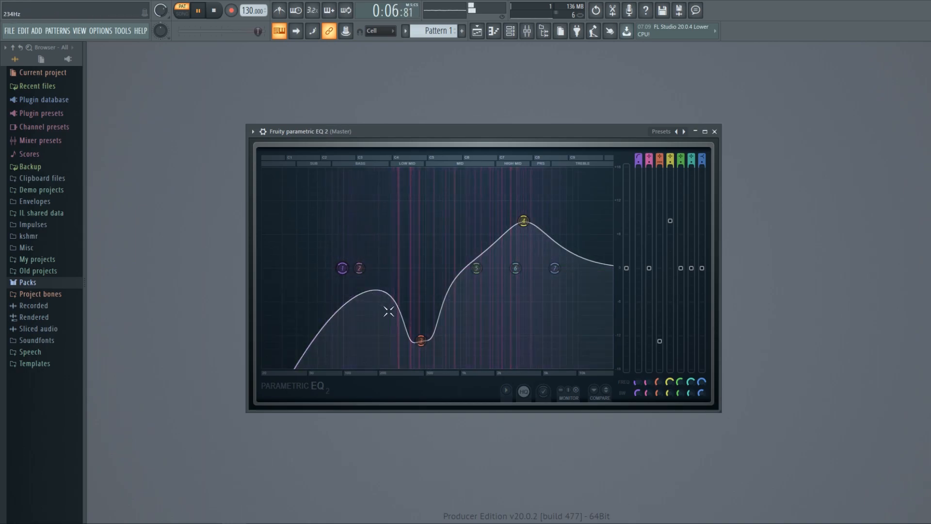
Boost band 3 in the low mids and settle band 4 into a moderate cut near 3.3 kHz.
left_click_drag(419, 340, 374, 242)
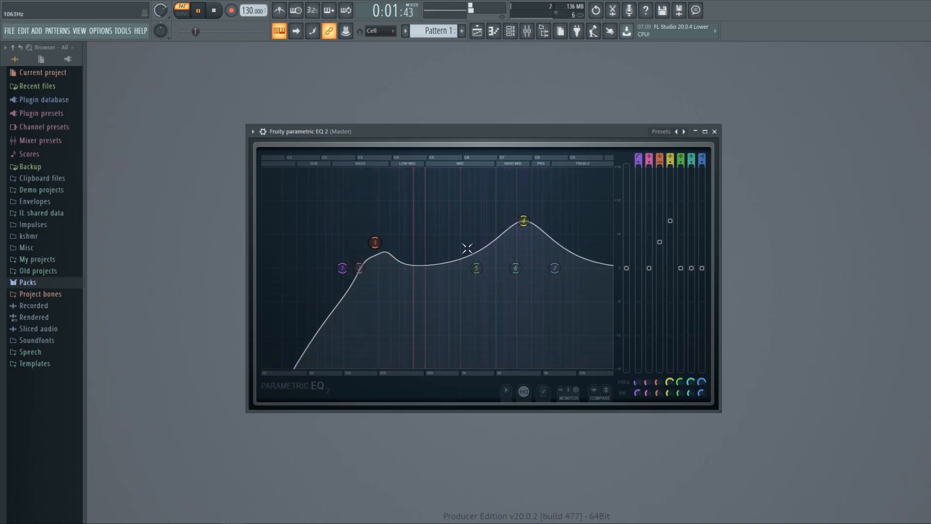
left_click_drag(523, 221, 509, 338)
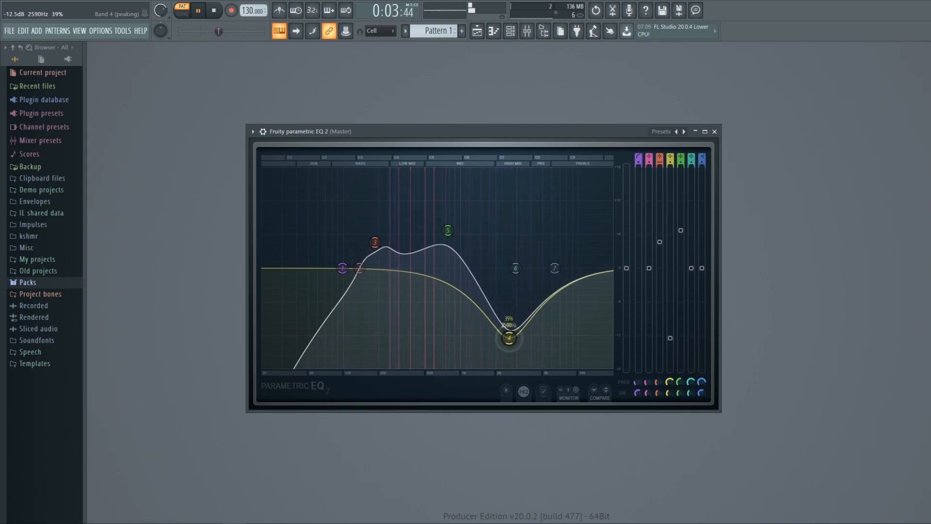
left_click_drag(507, 338, 520, 308)
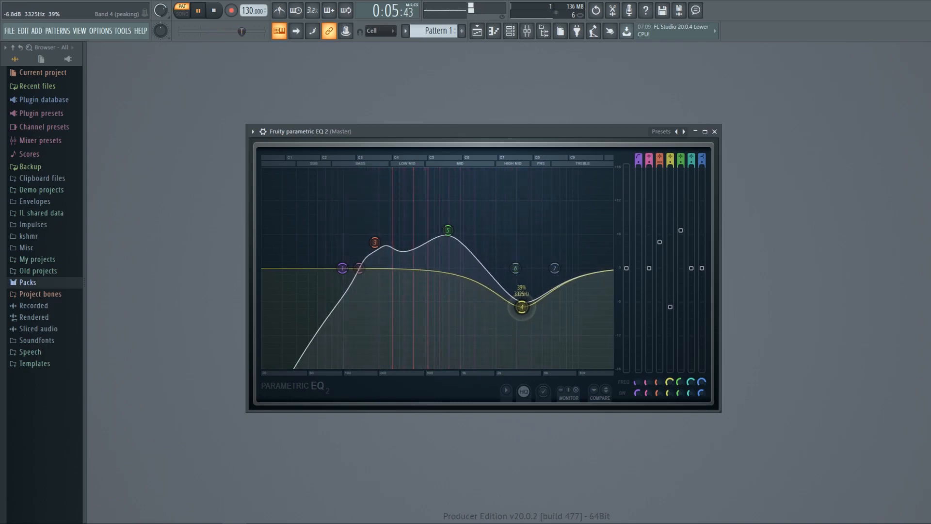